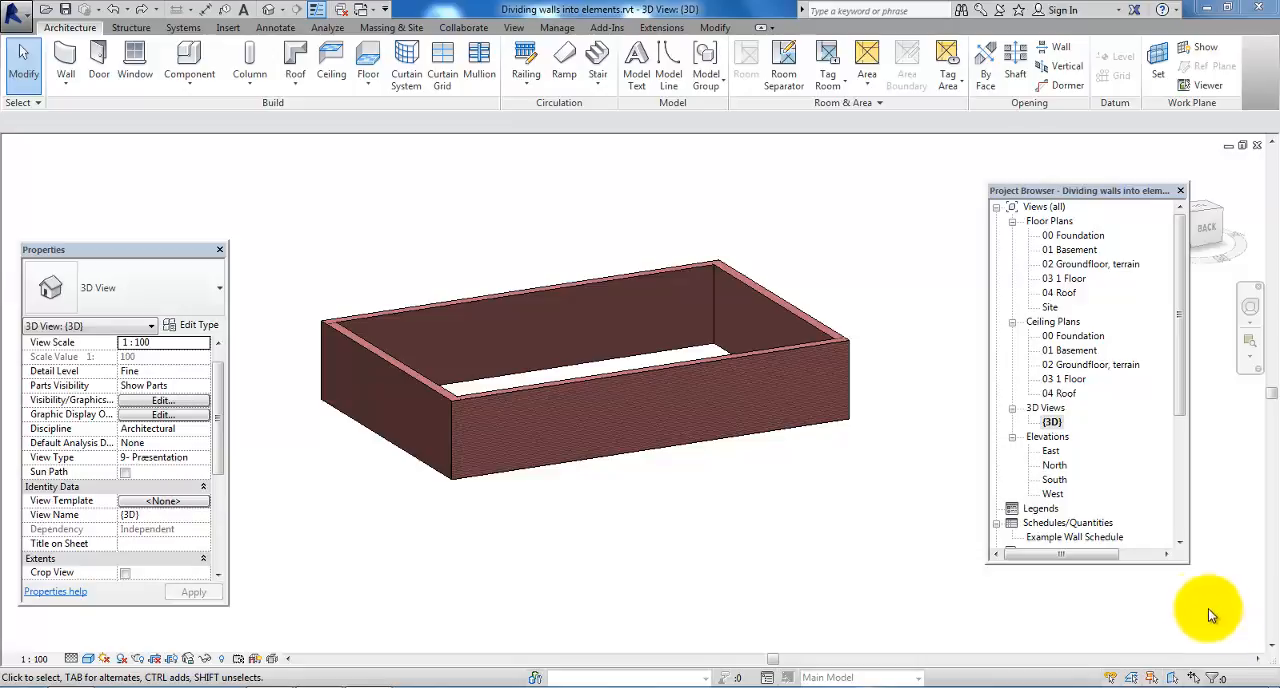
mouse_move(930, 444)
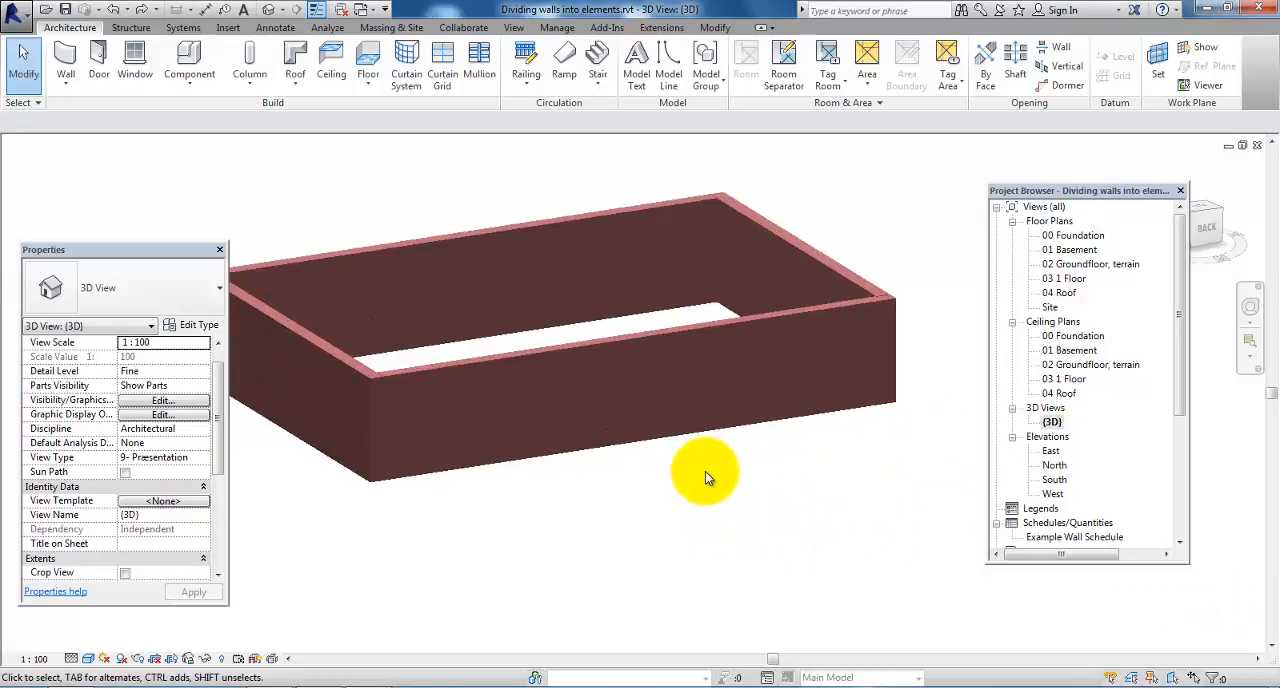
mouse_move(785, 331)
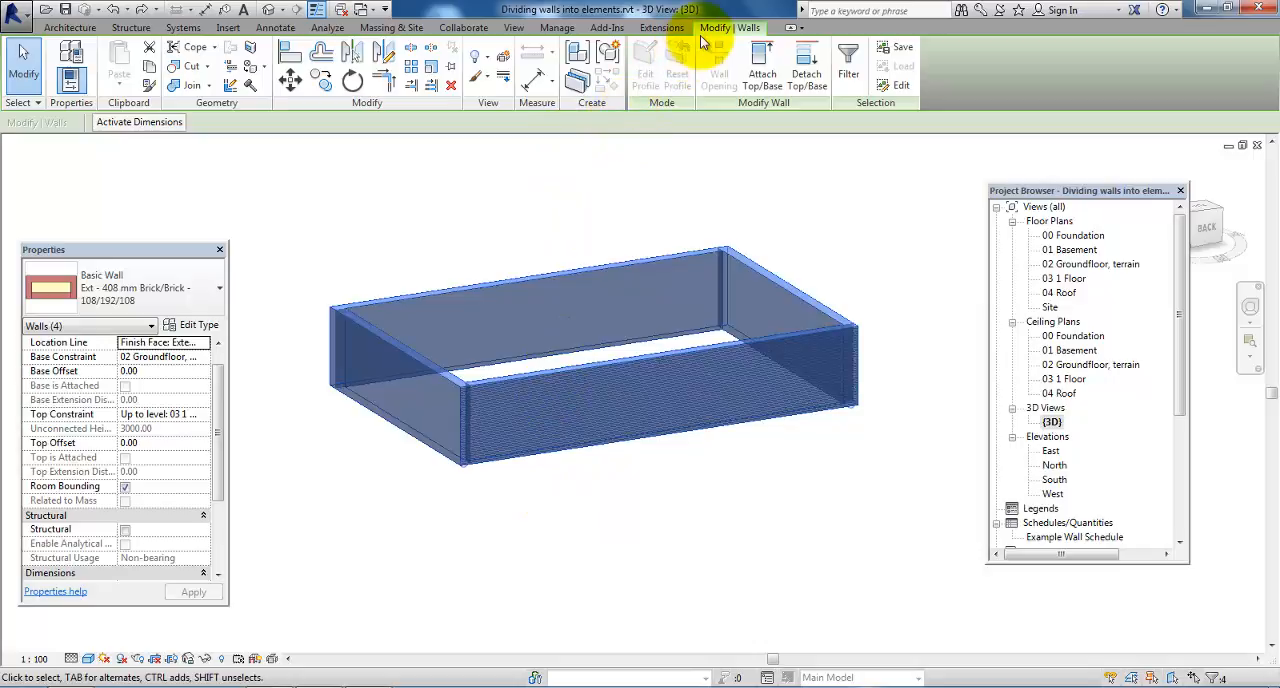
mouse_move(603, 110)
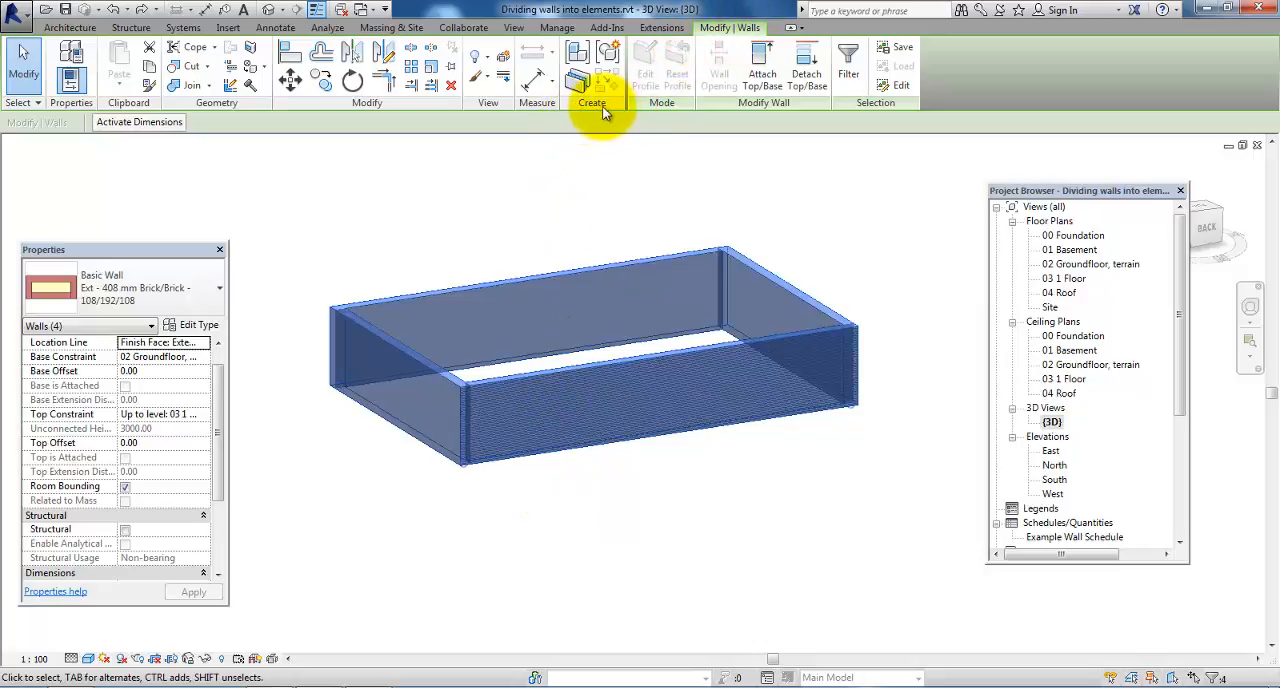
mouse_move(577, 82)
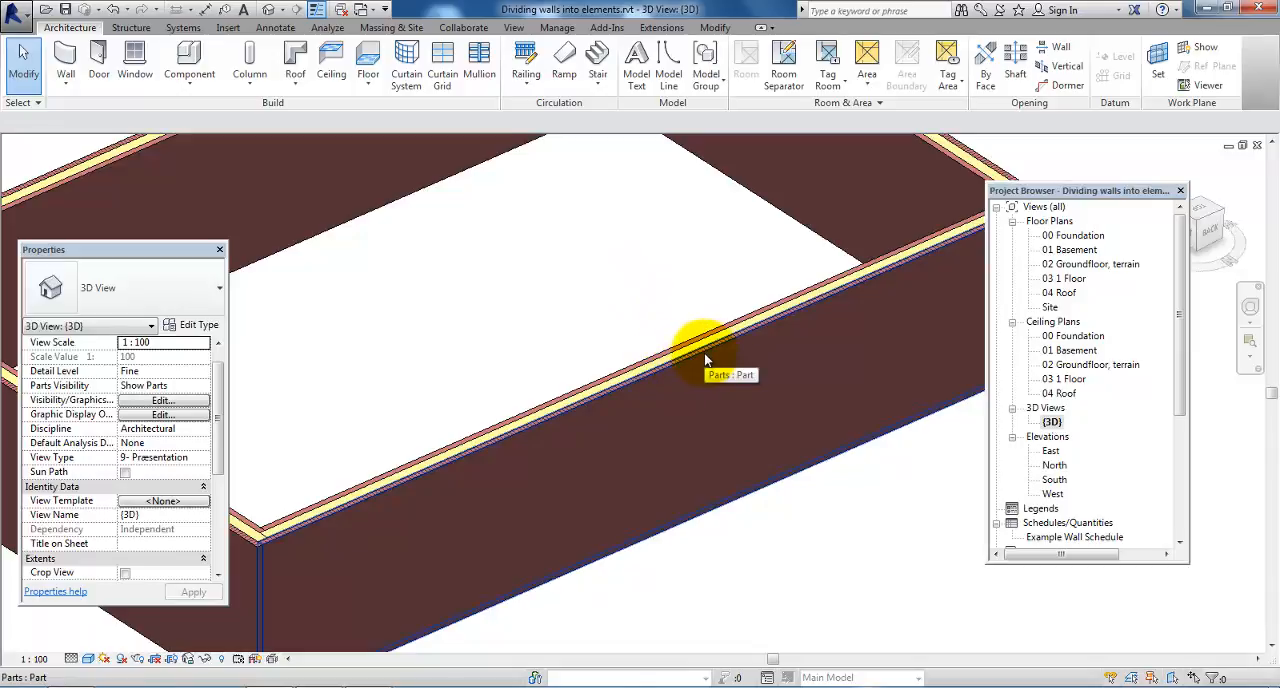
Select the front wall's outer brick part and start Divide Parts from the North elevation.
click(705, 355)
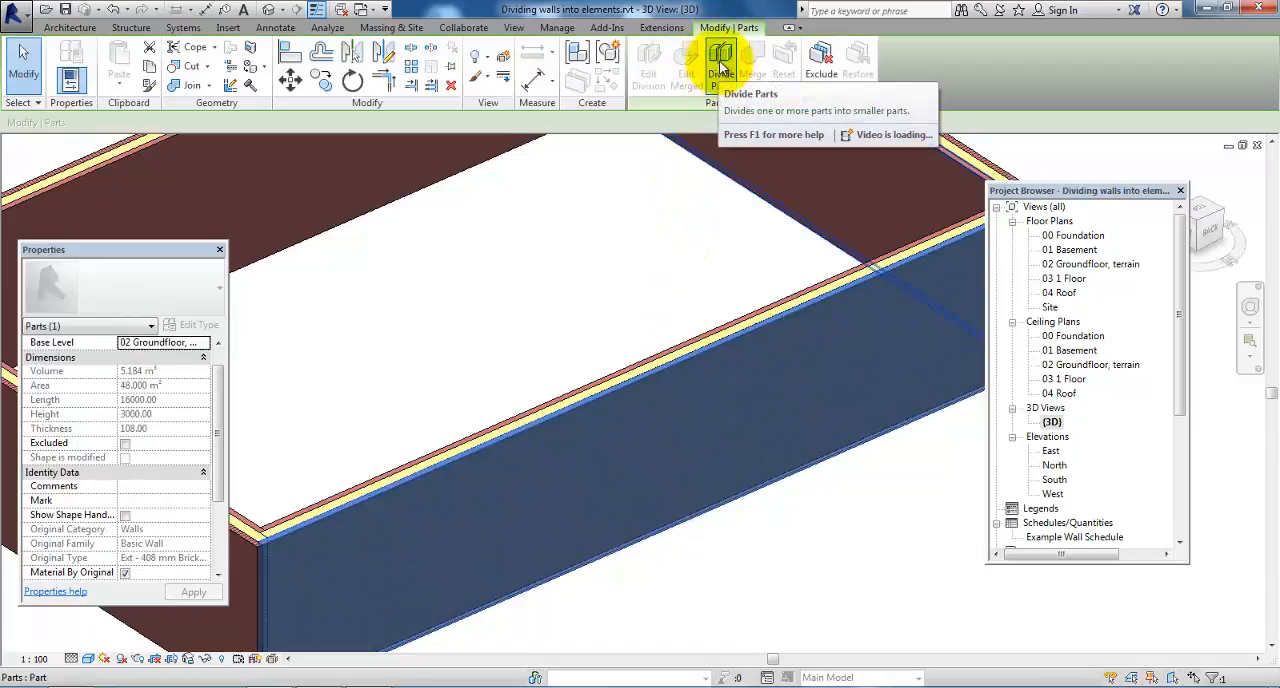
click(721, 60)
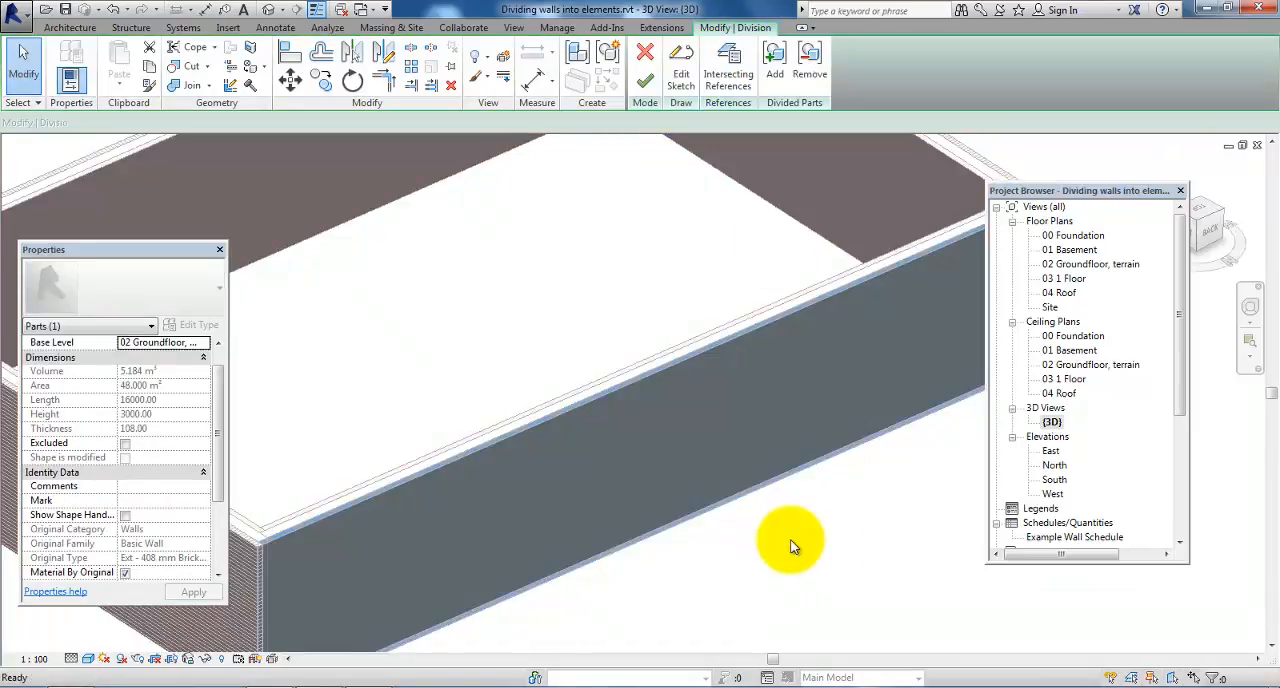
click(1055, 465)
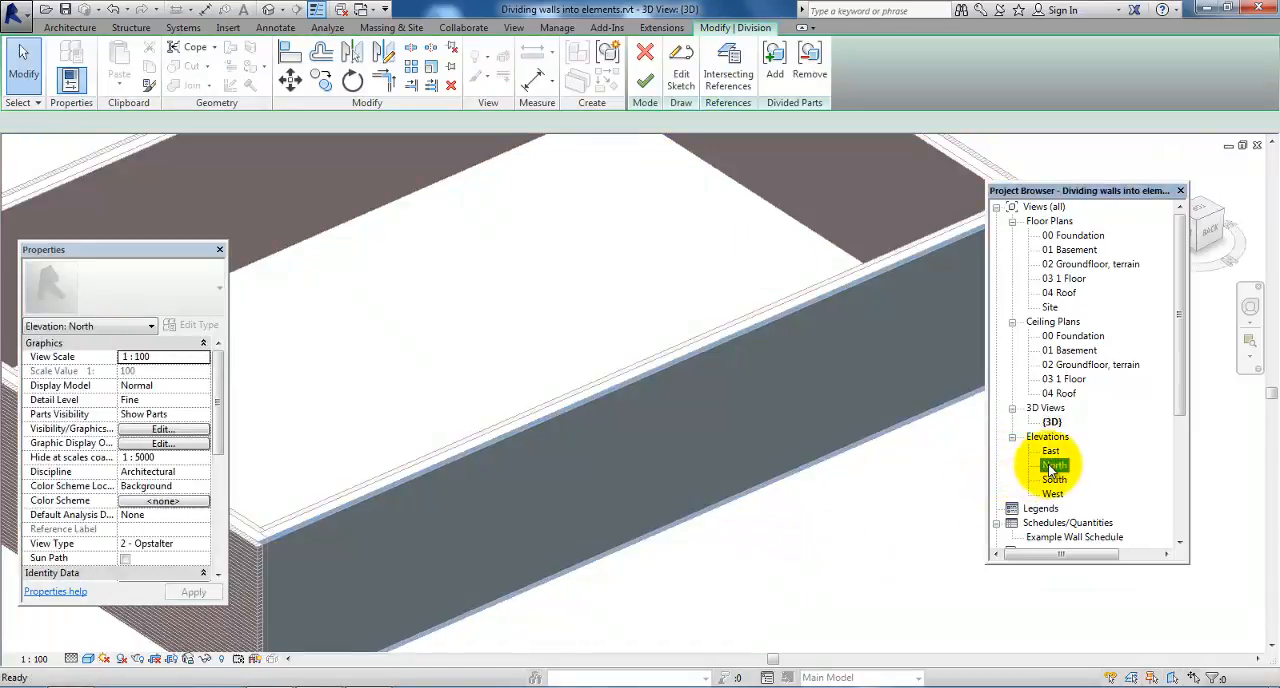
In the North elevation, sketch a rectangular division boundary in the middle of the brick wall.
double_click(1055, 465)
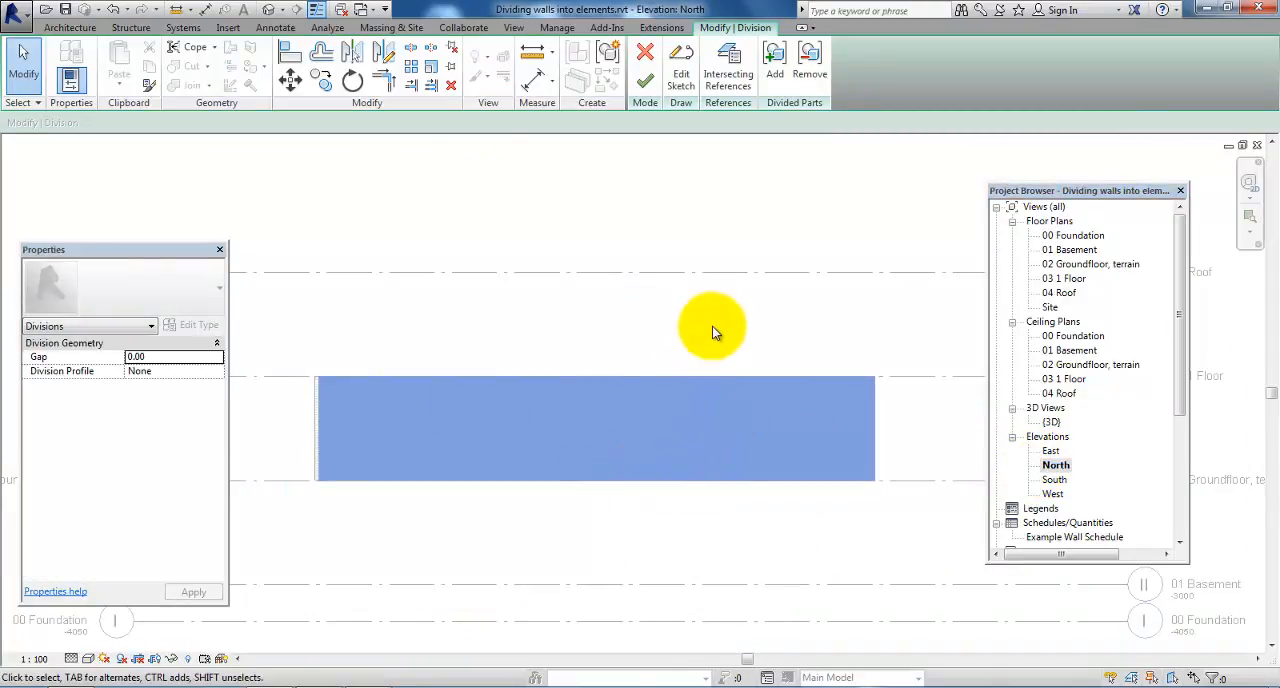
mouse_move(681, 79)
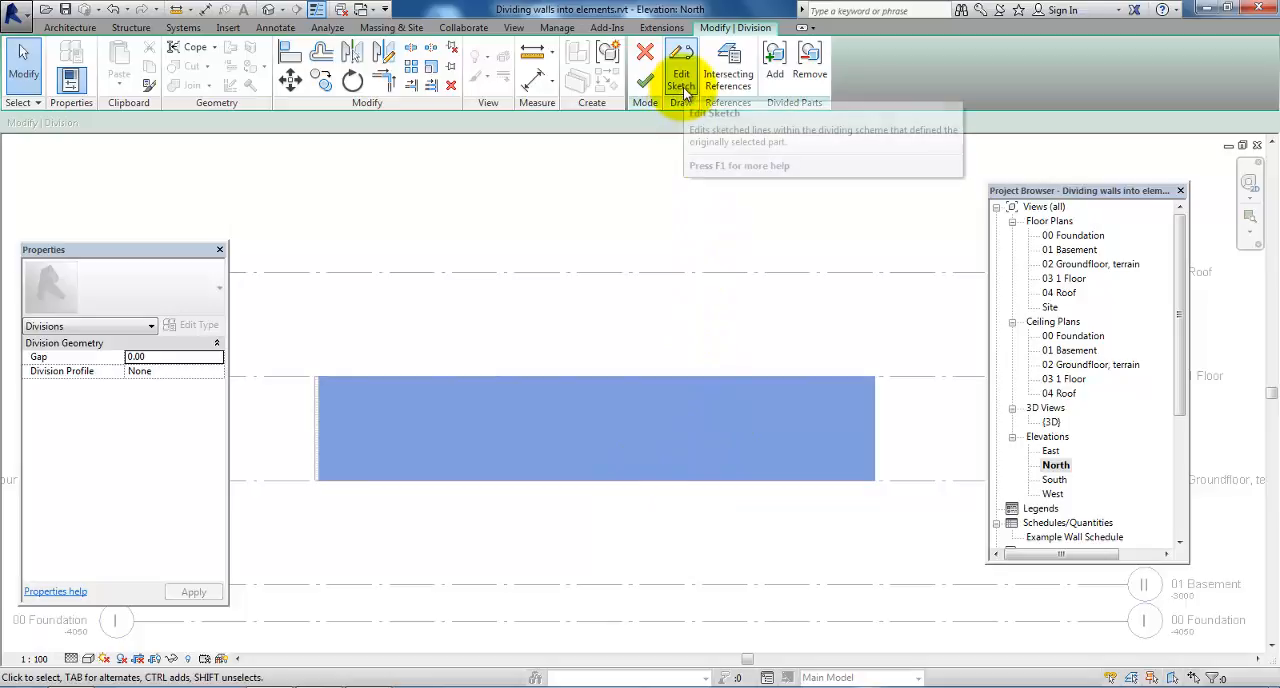
click(681, 62)
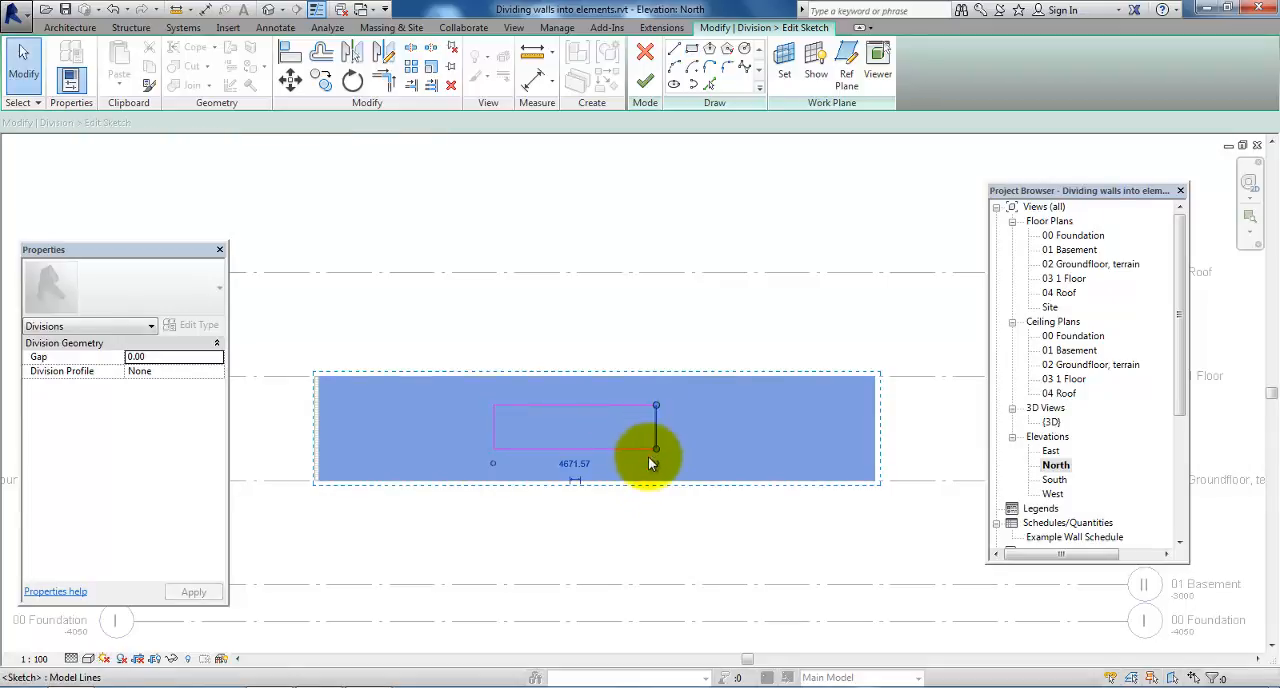
click(575, 463)
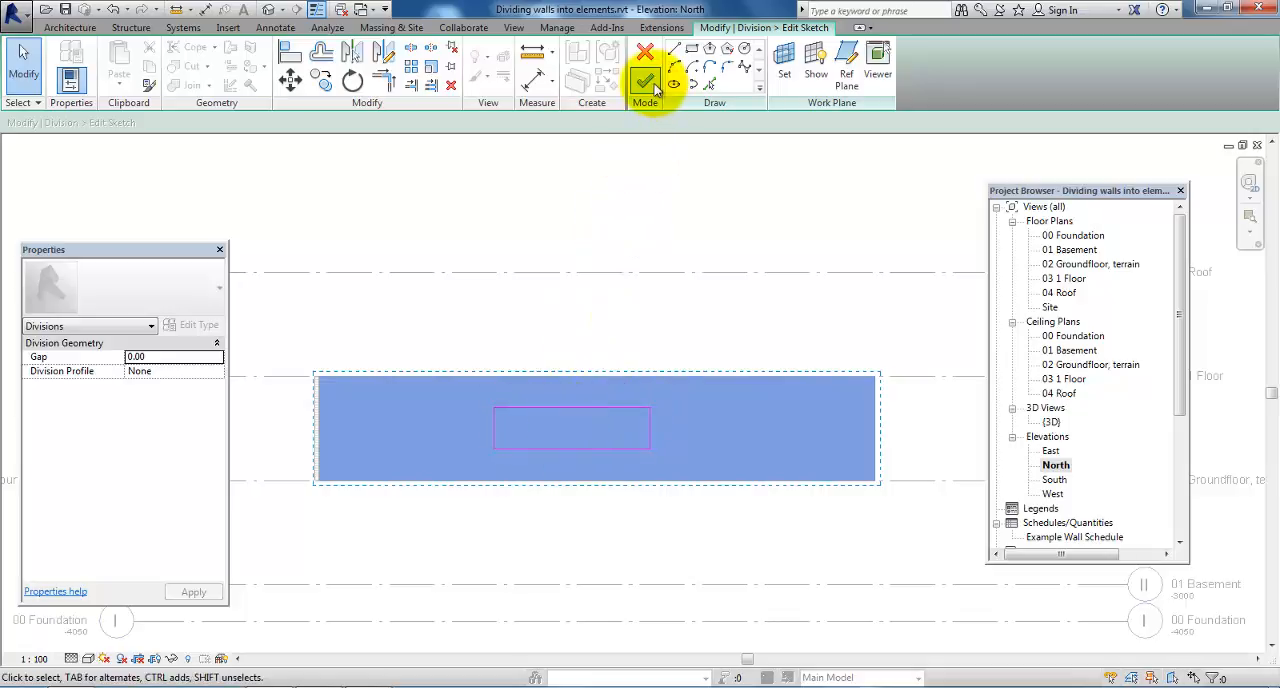
mouse_move(645, 82)
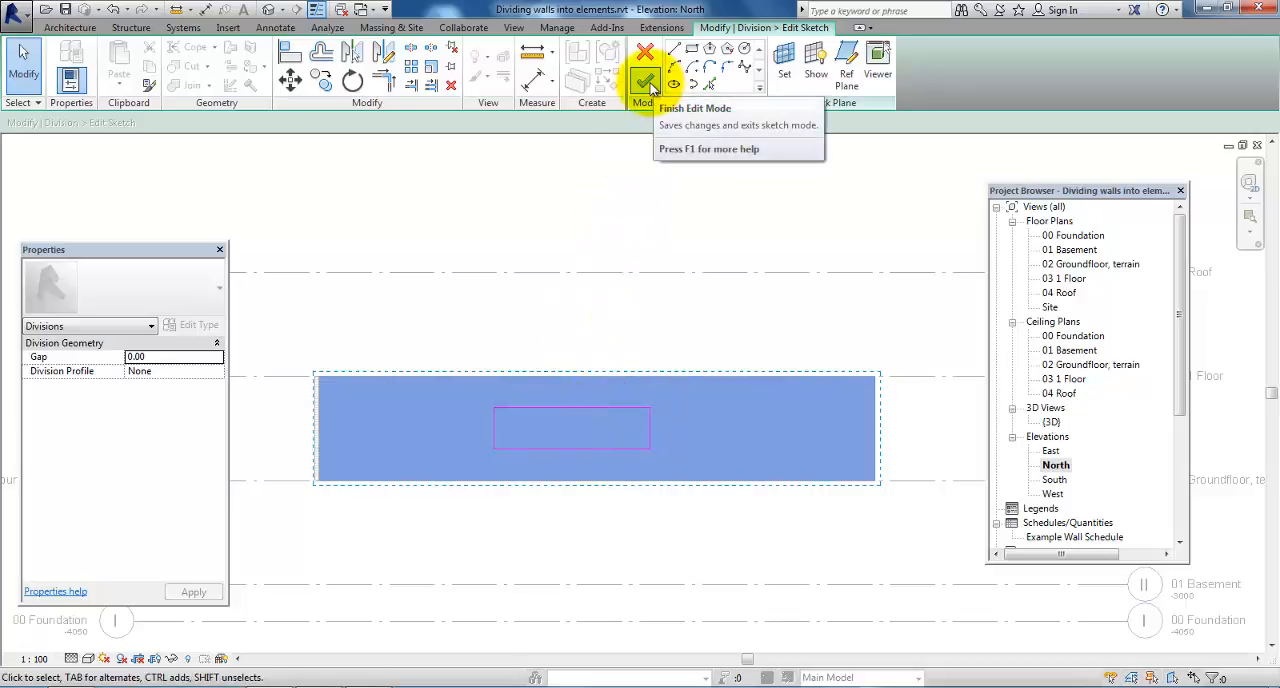
Finish the division sketch and select the new rectangular panel part in the default 3D view.
click(645, 82)
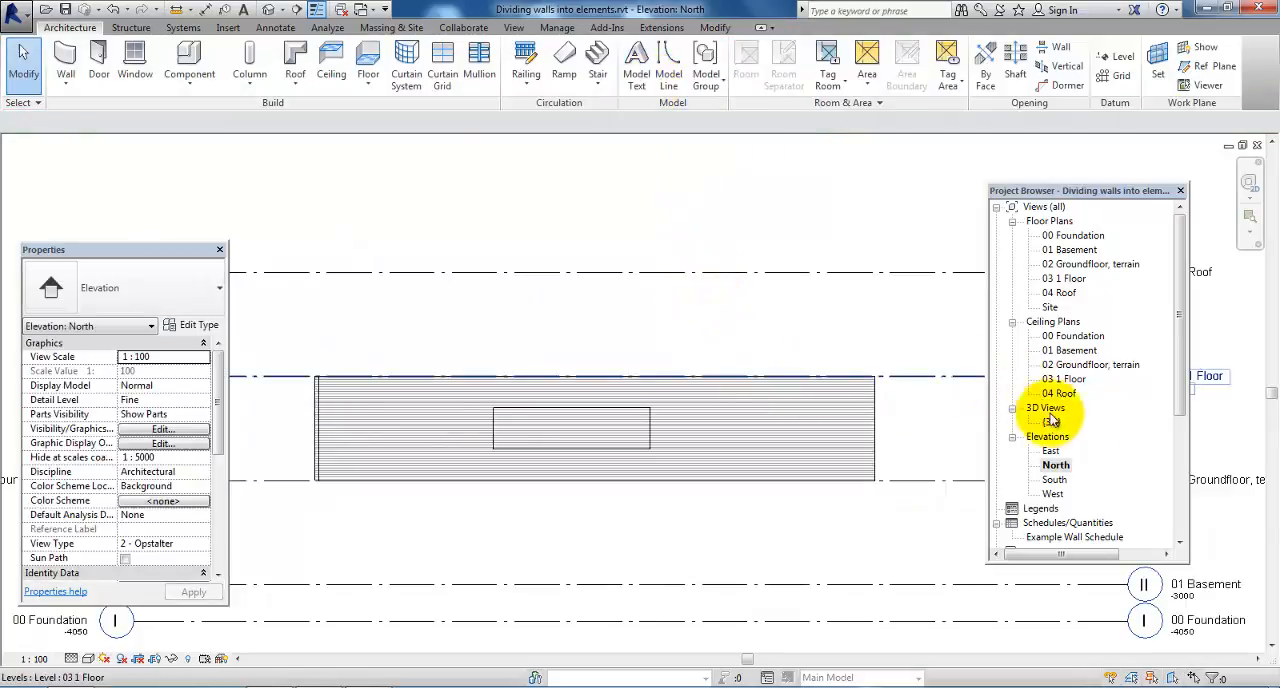
double_click(1050, 421)
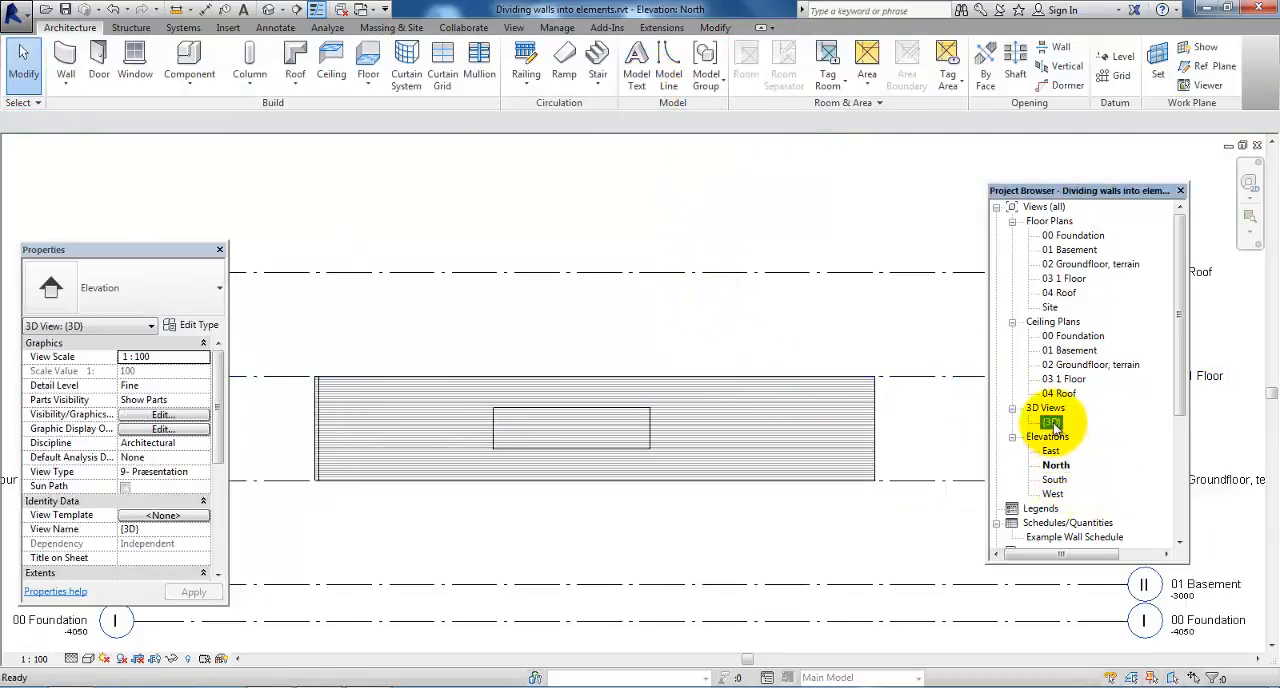
double_click(1051, 421)
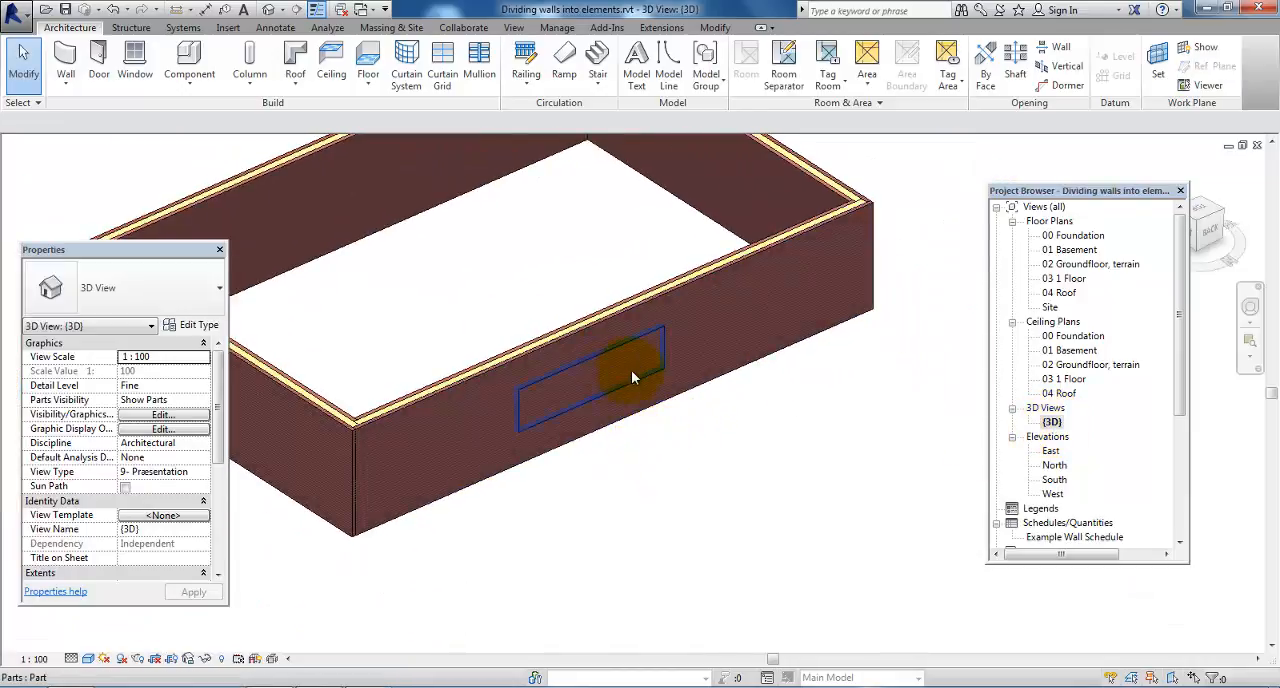
click(600, 385)
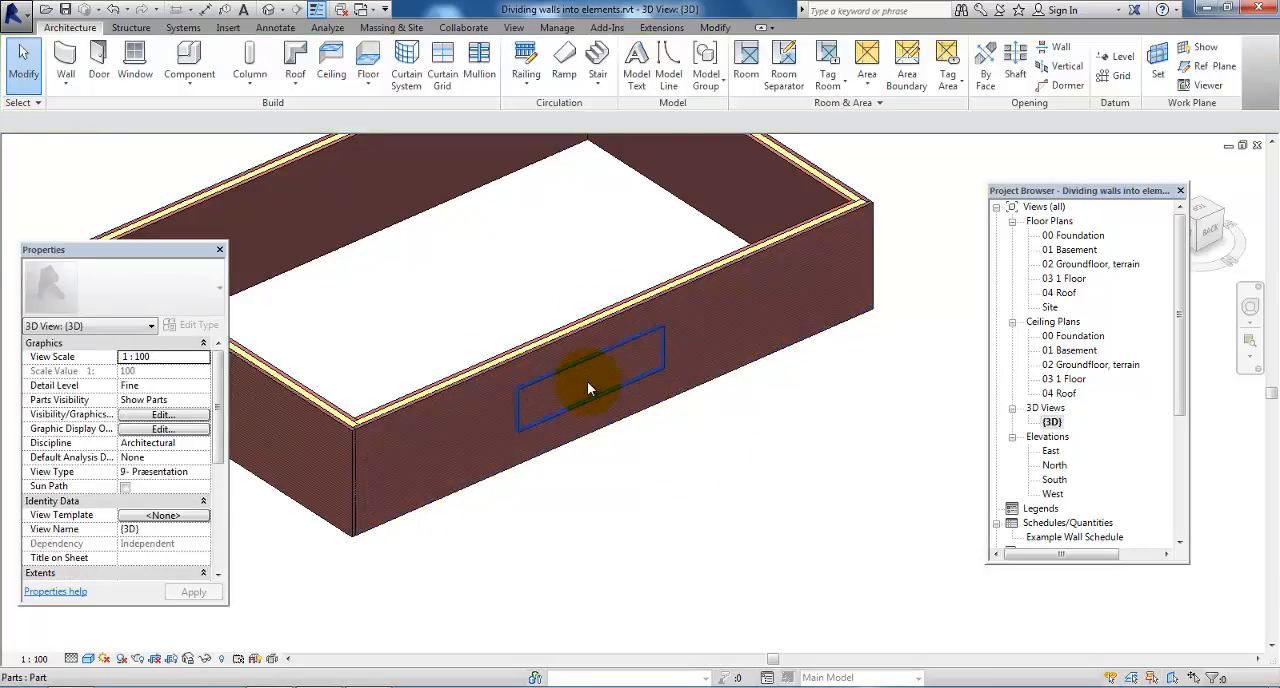
click(590, 390)
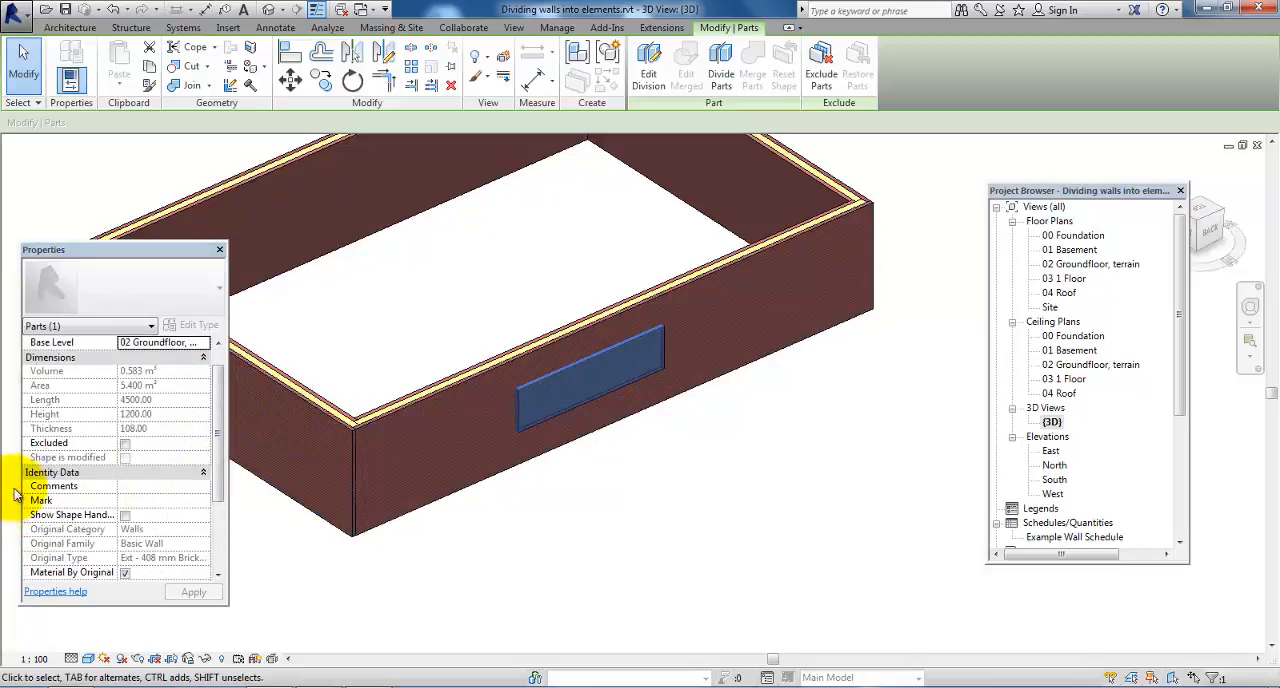
Uncheck Material By Original and set the panel part's material to Concrete.
scroll(down, 3)
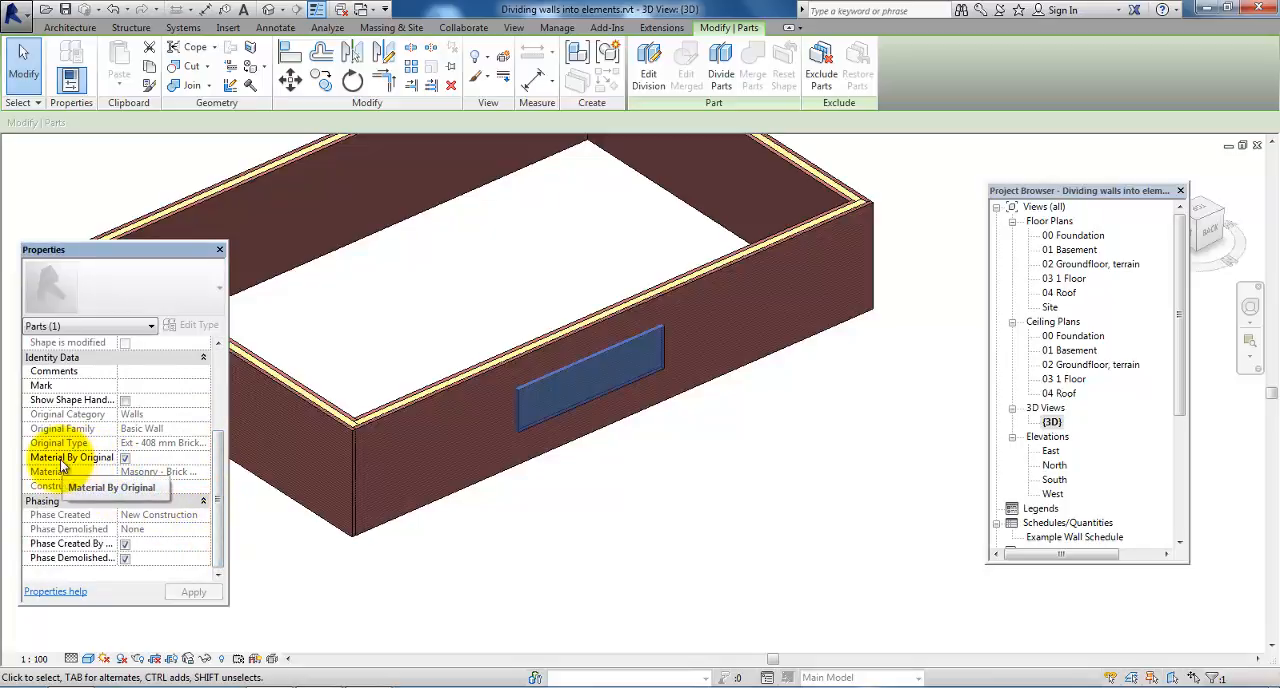
mouse_move(90, 462)
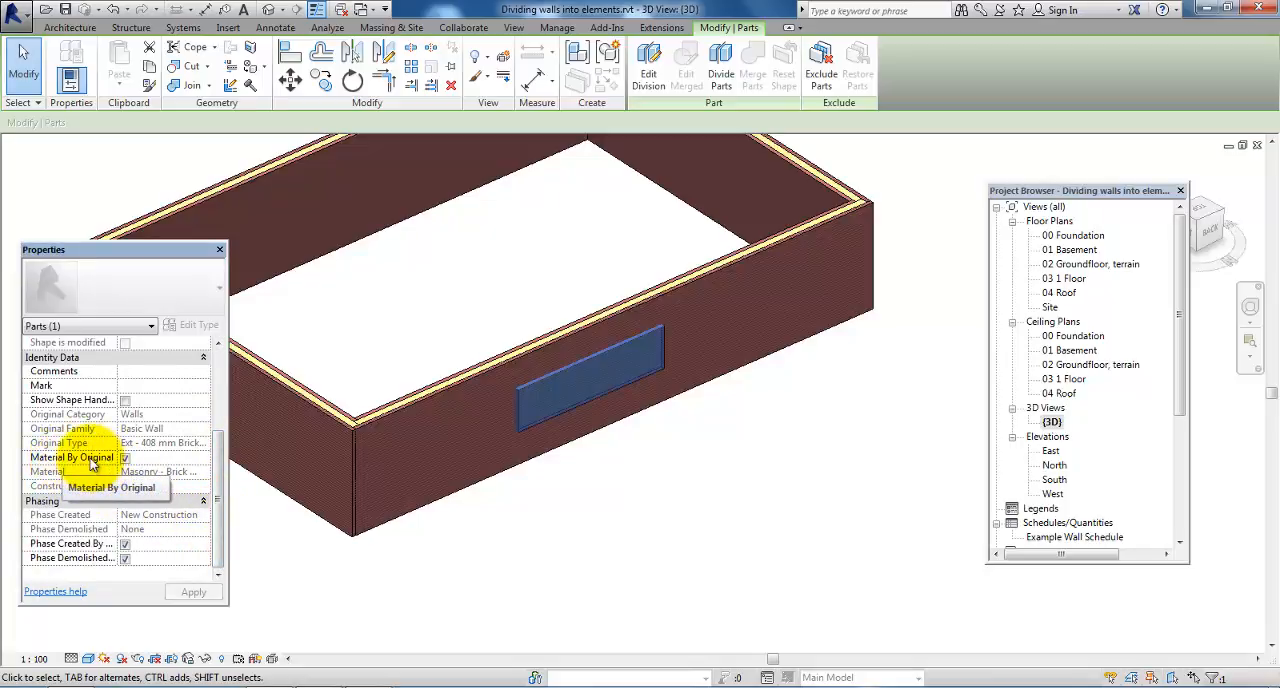
click(125, 457)
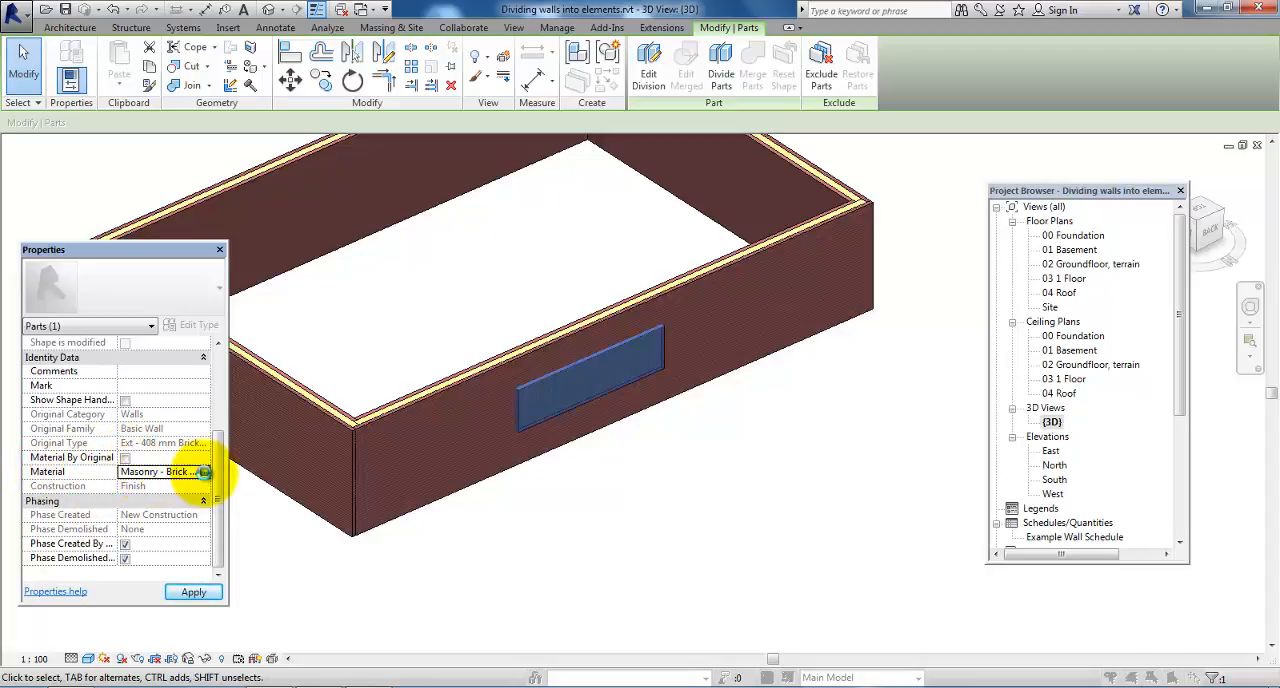
click(204, 471)
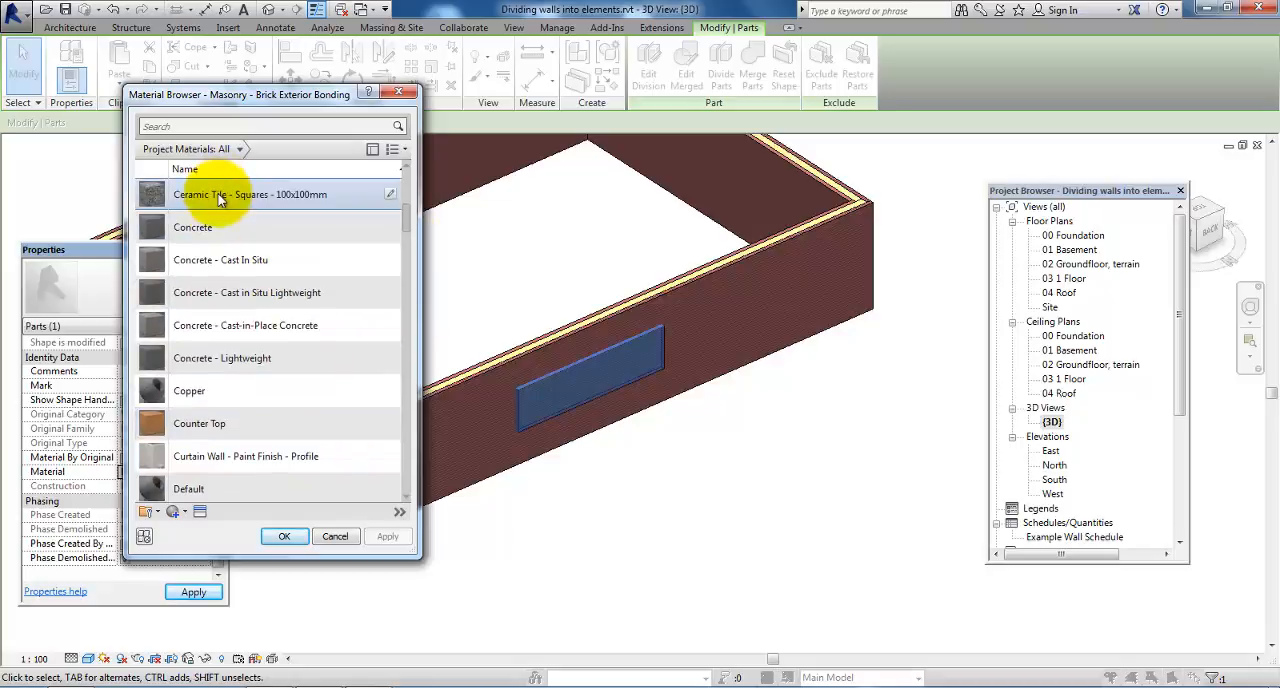
click(192, 224)
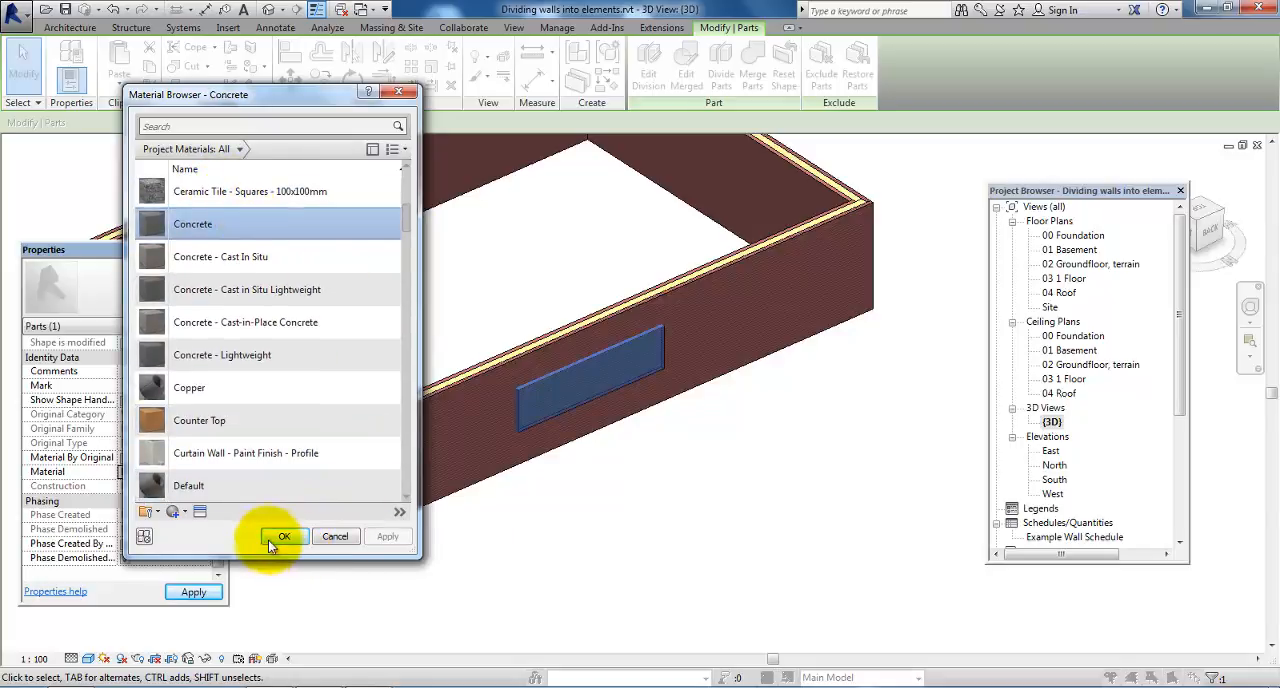
click(284, 536)
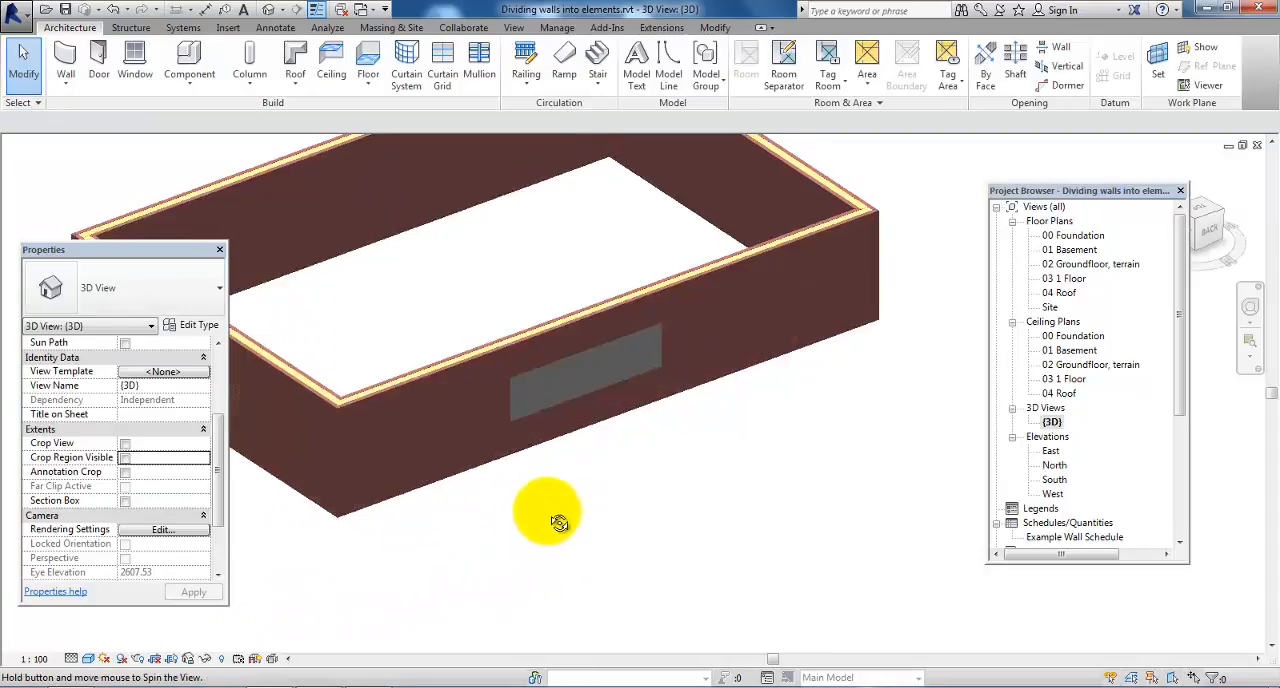
Select the concrete panel, enable shape handles, and drag its outer face outward.
drag(548, 513, 585, 466)
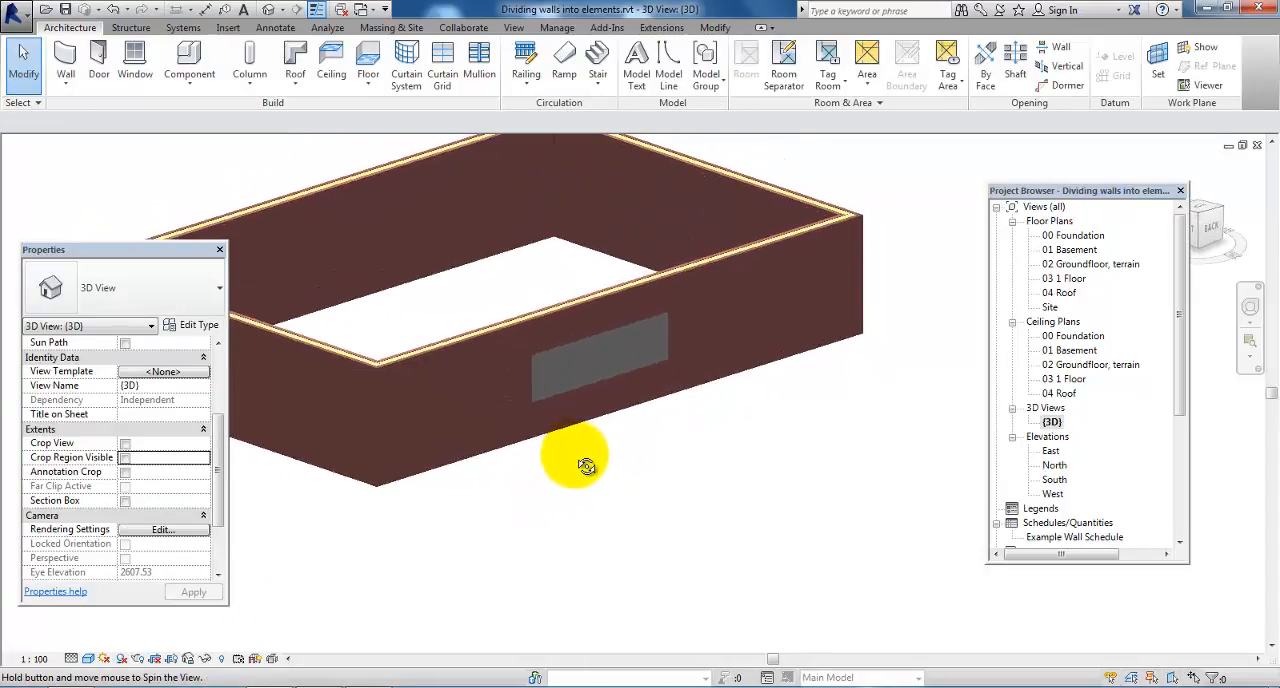
click(600, 360)
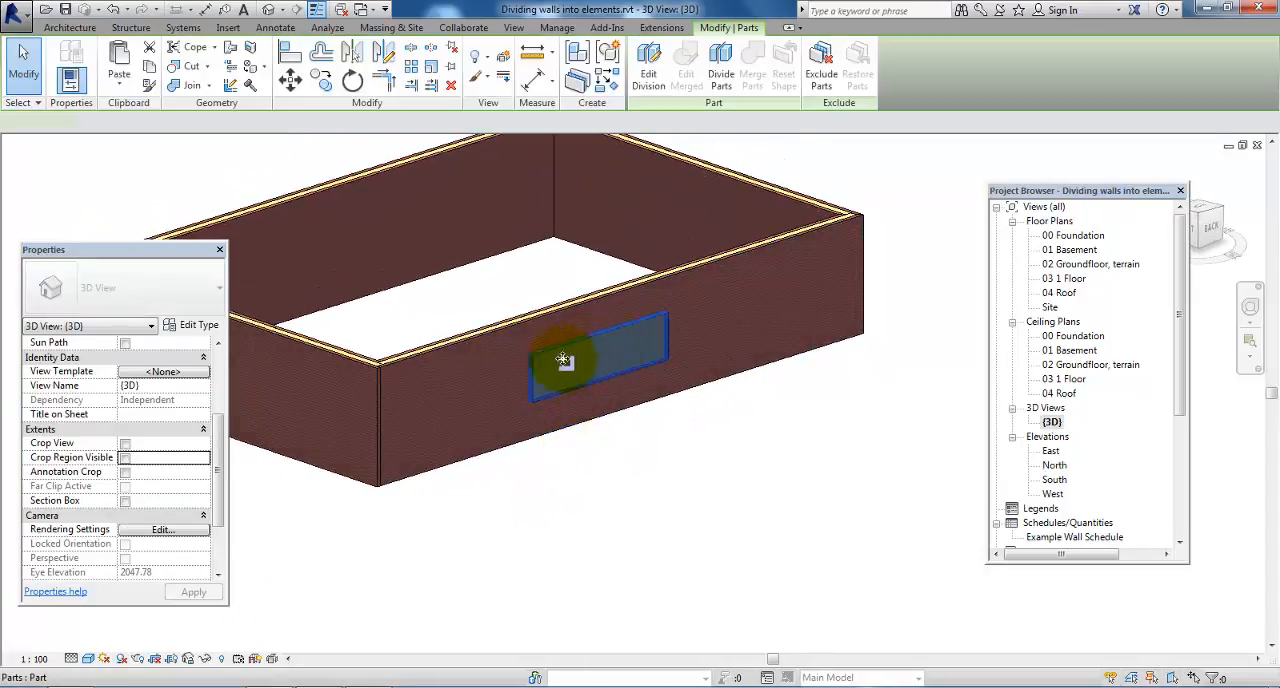
click(562, 360)
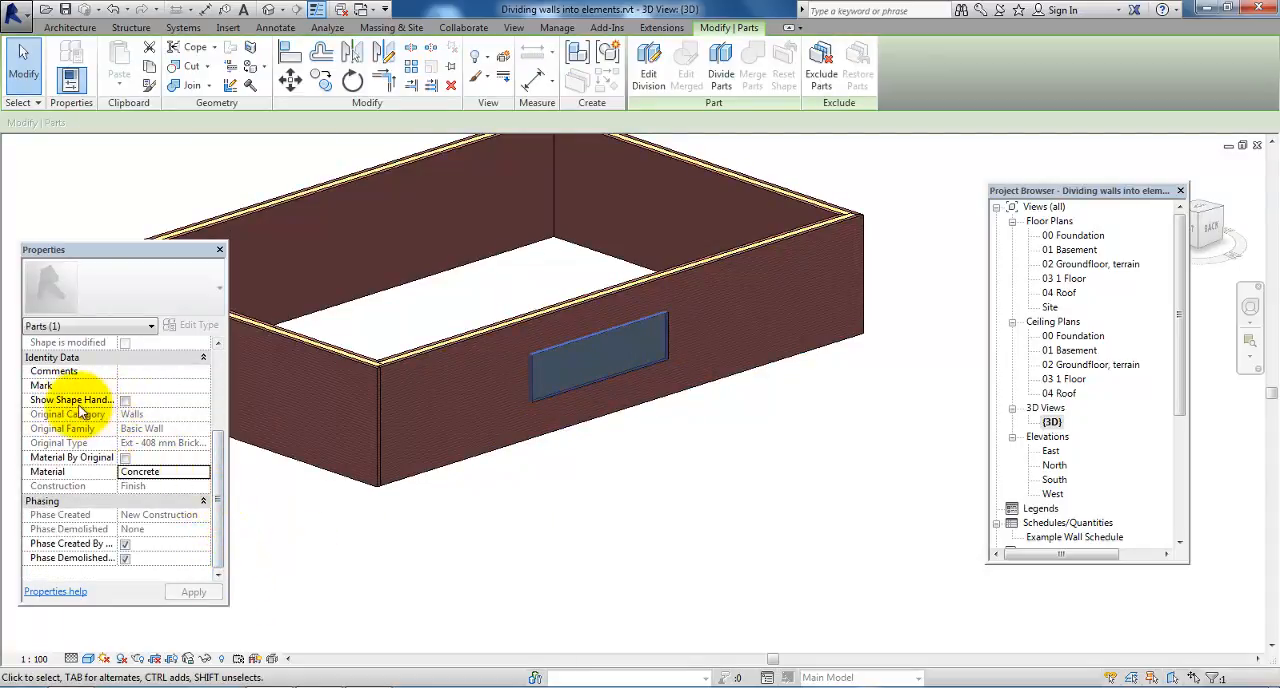
mouse_move(80, 399)
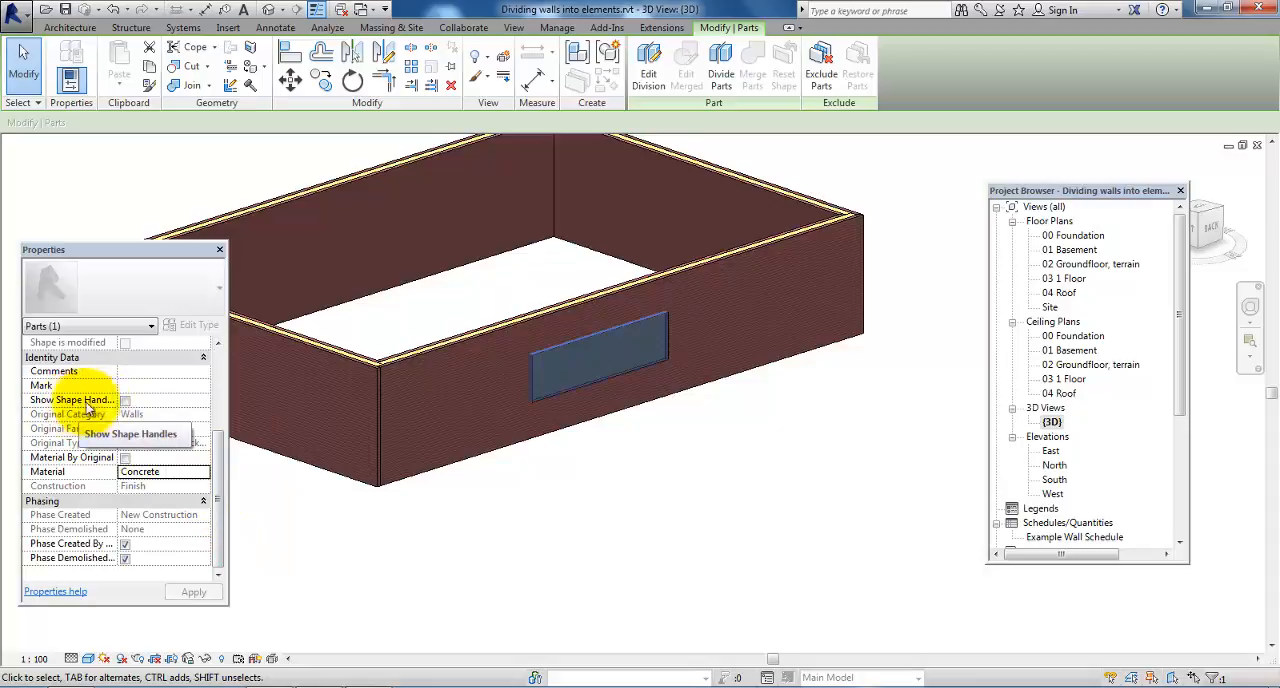
click(124, 399)
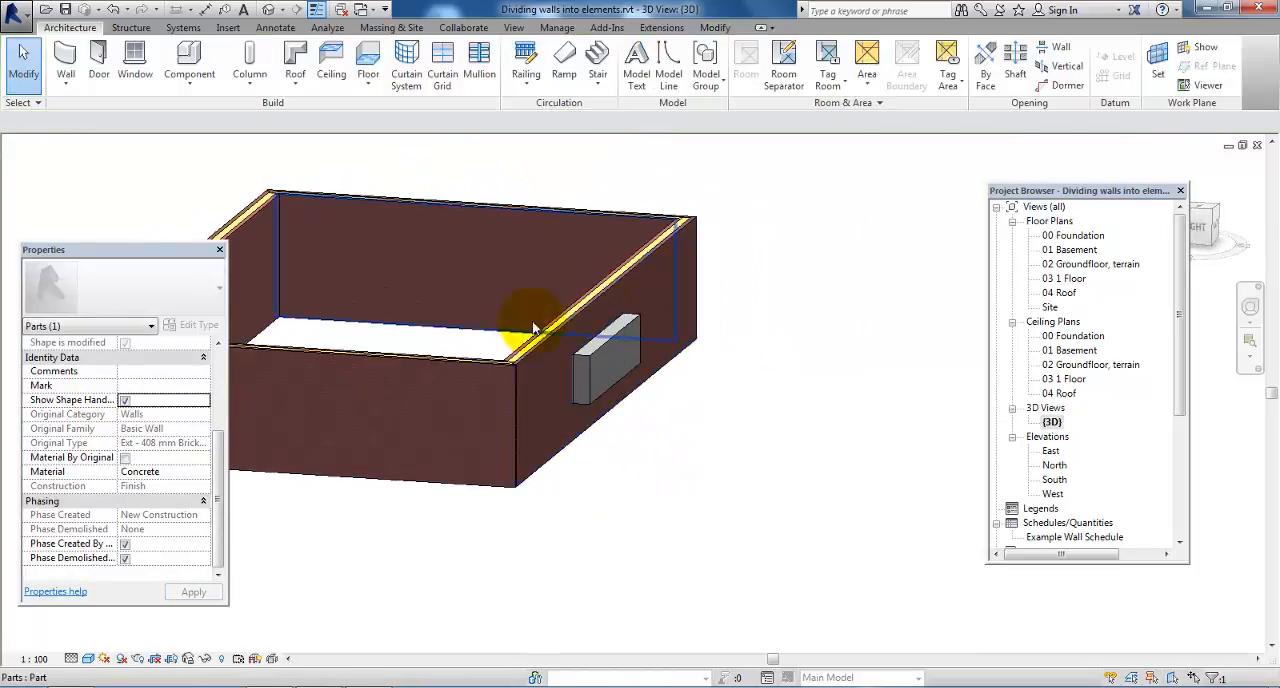
click(750, 518)
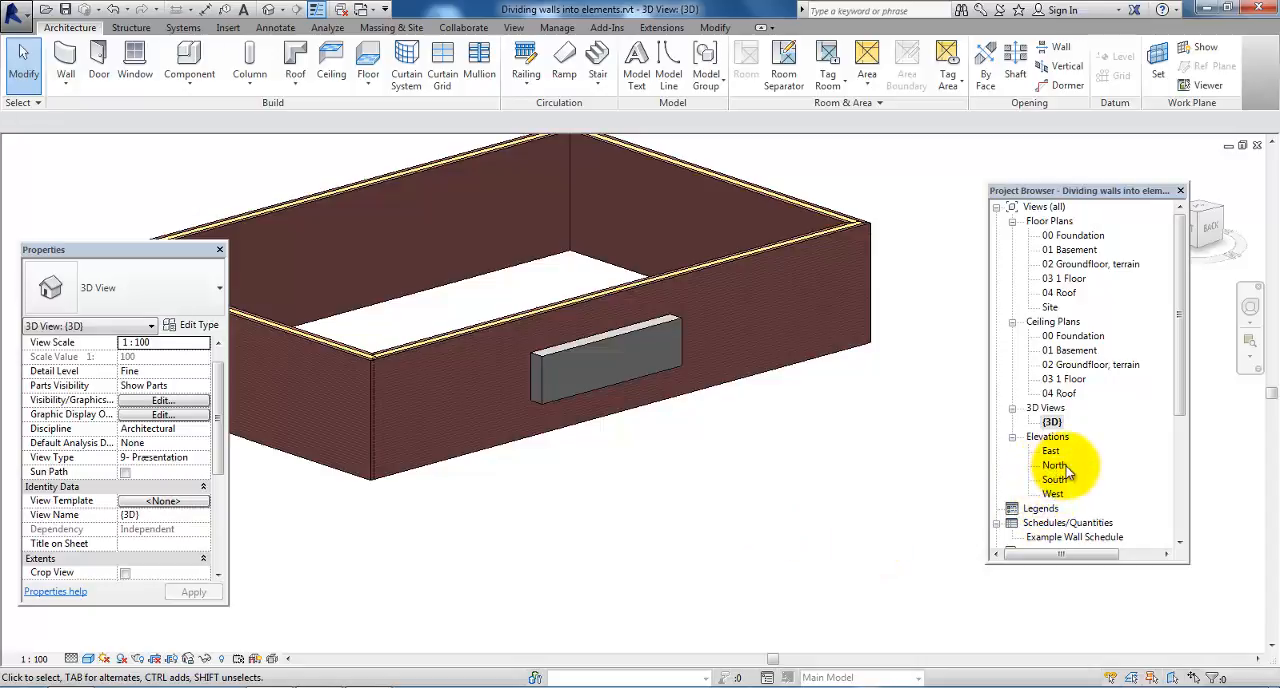
Open the North elevation to view the front wall with its outlined concrete panel.
double_click(1055, 465)
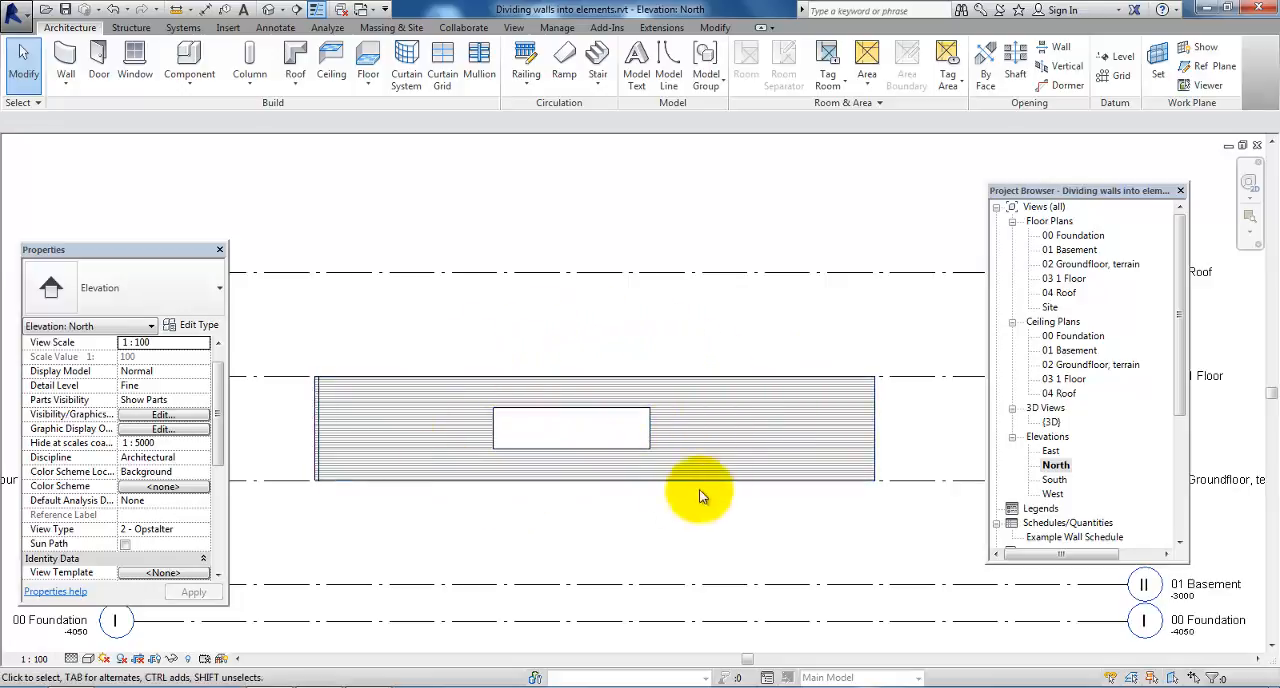
click(570, 430)
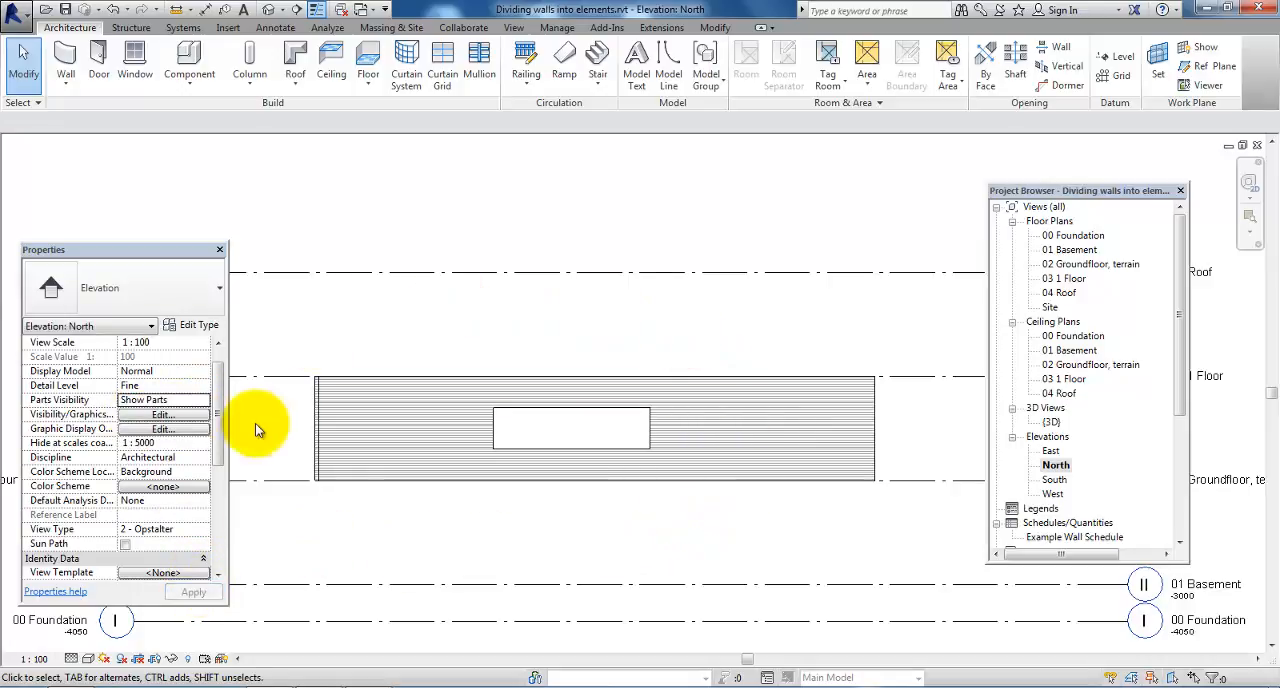
mouse_move(565, 395)
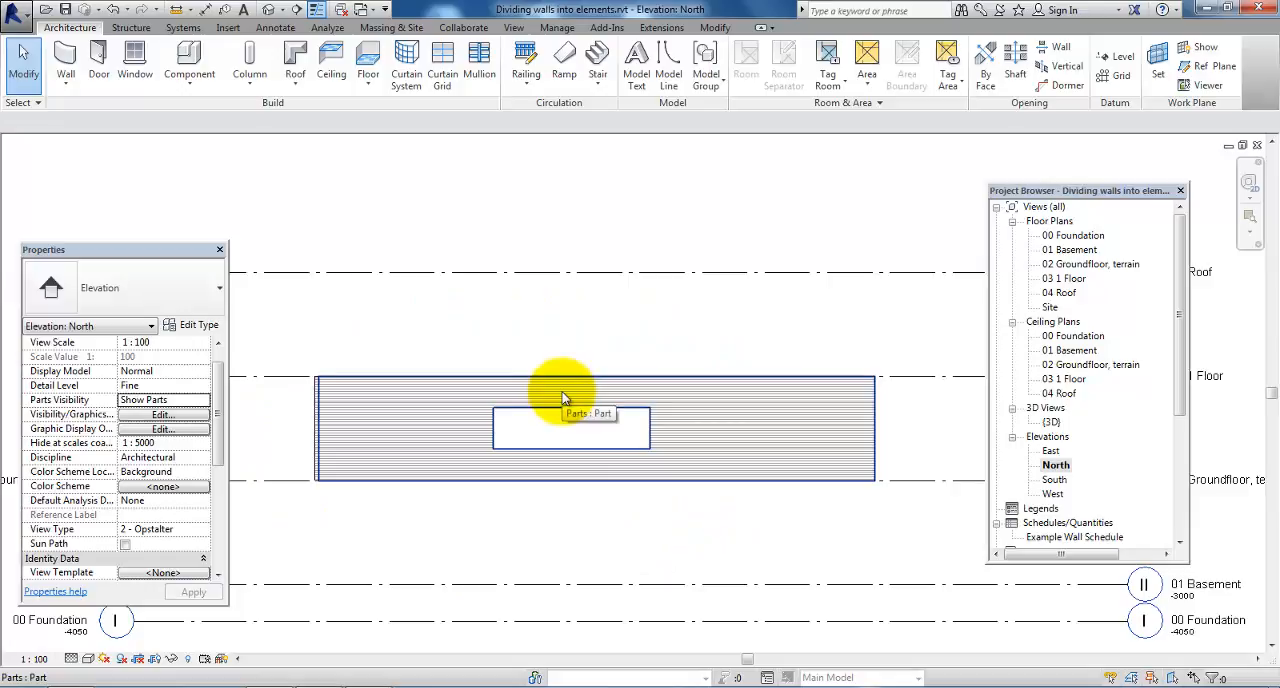